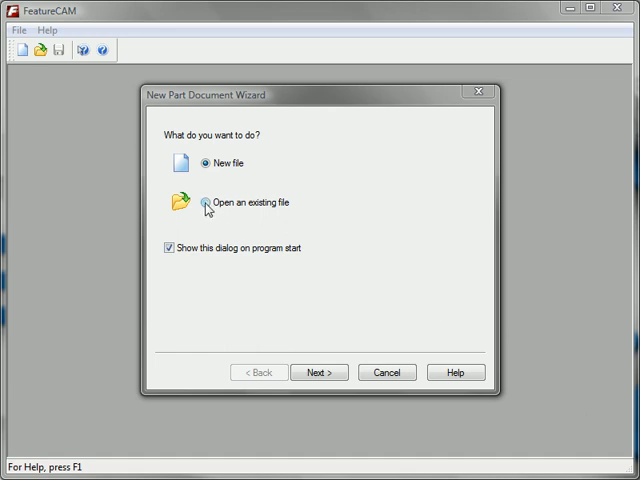
- Open the existing Inventor part Part1.ipt from the Inventor Demo folder
{"action": "left_click", "coordinate": [205, 202]}
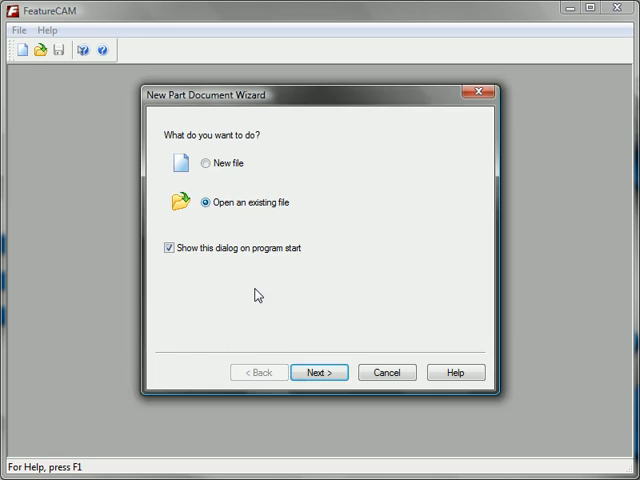
{"action": "left_click", "coordinate": [318, 372]}
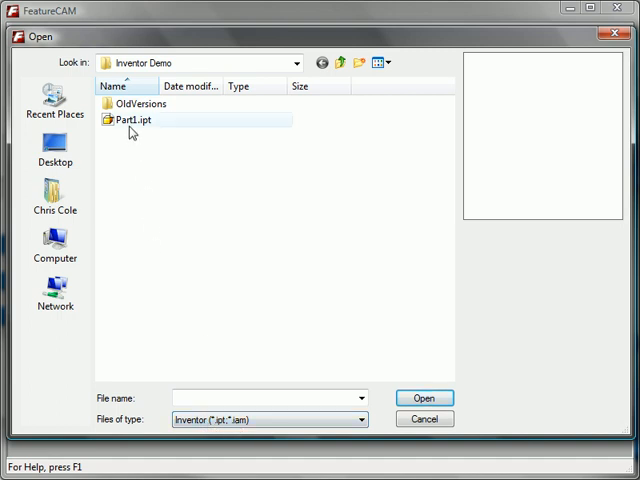
{"action": "left_click", "coordinate": [140, 131]}
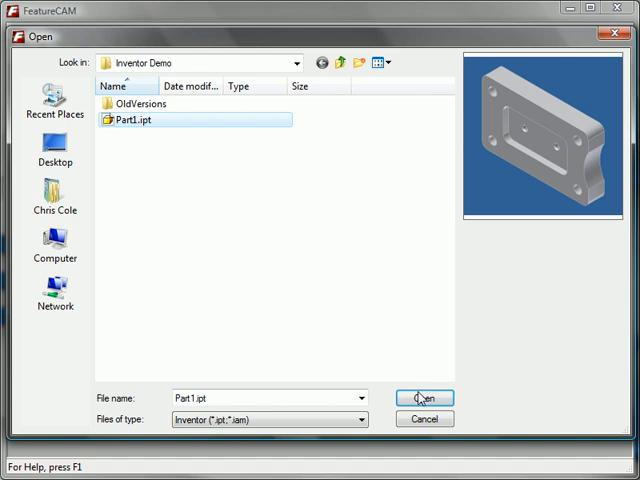
{"action": "left_click", "coordinate": [422, 396]}
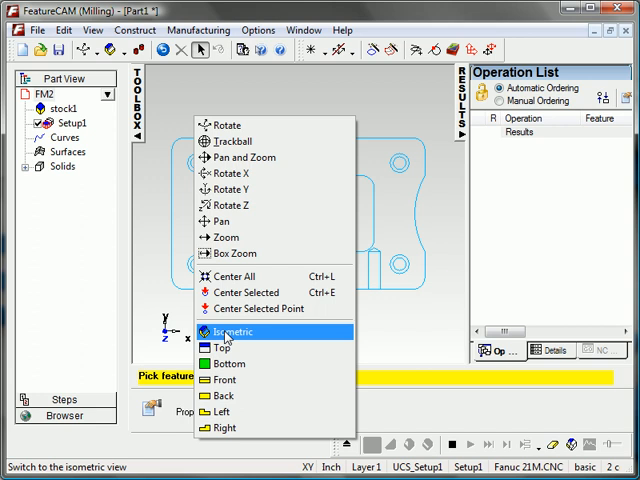
- Switch the loaded part to the isometric view
{"action": "left_click", "coordinate": [225, 331]}
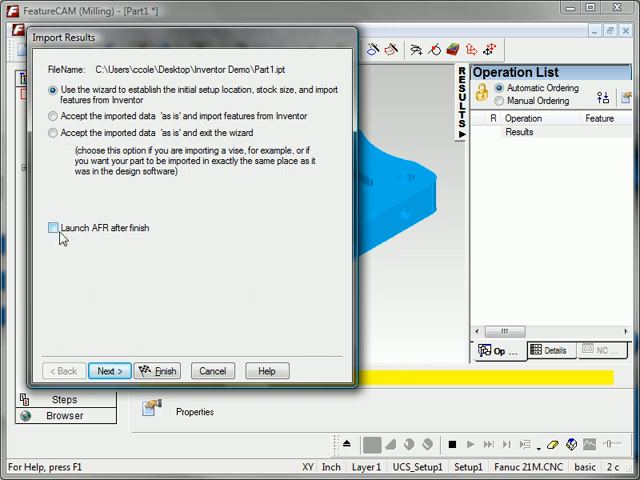
{"action": "mouse_move", "coordinate": [93, 240]}
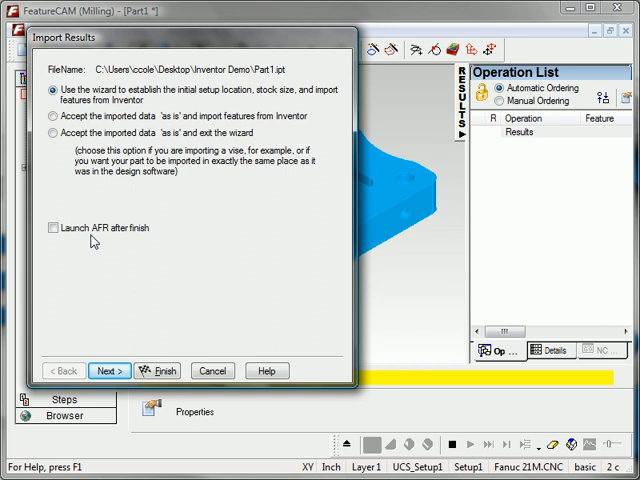
- Enable Launch AFR after finish, then accept the Z and X directions and block stock
{"action": "left_click", "coordinate": [56, 227]}
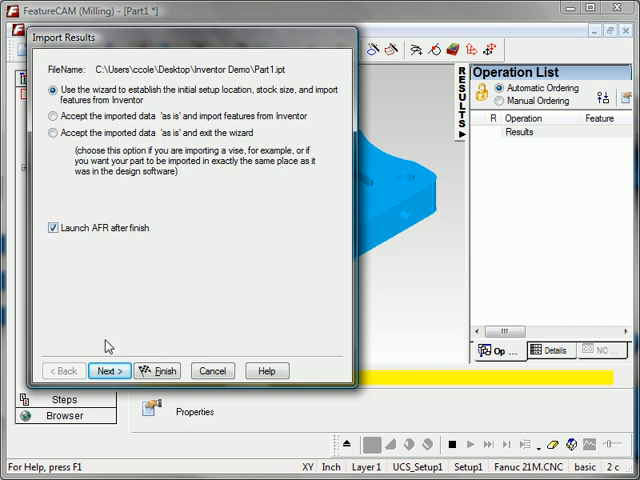
{"action": "left_click", "coordinate": [109, 368]}
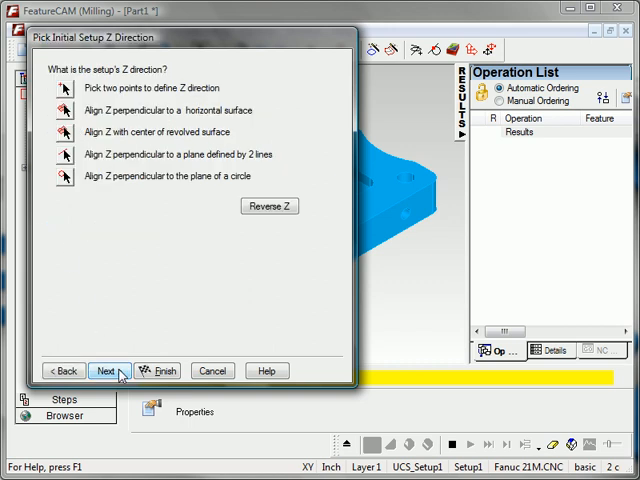
{"action": "left_click", "coordinate": [113, 368]}
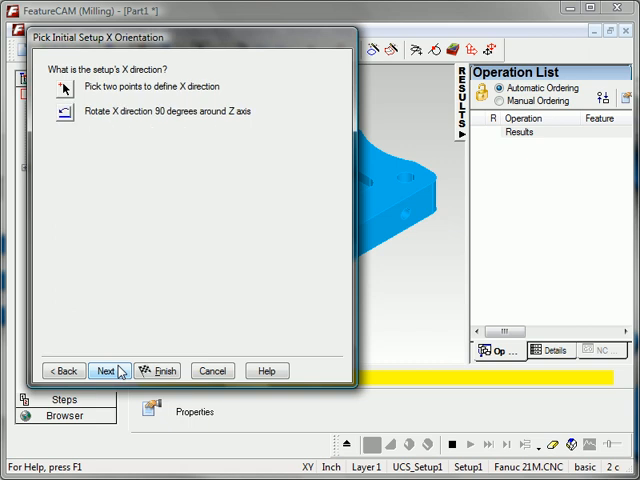
{"action": "left_click", "coordinate": [118, 370]}
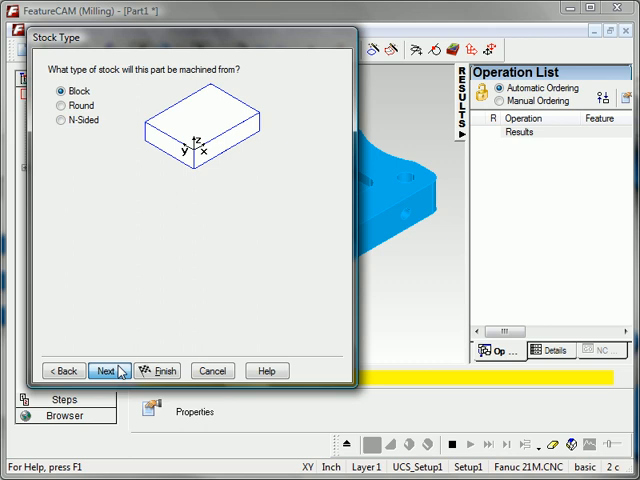
{"action": "left_click", "coordinate": [108, 366]}
{"action": "type", "text": "0"}
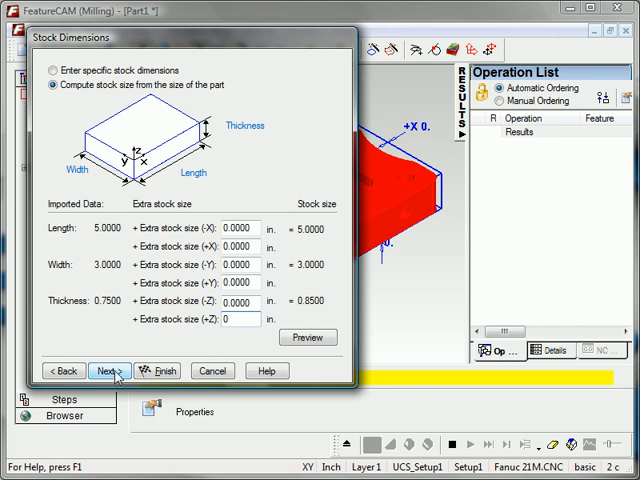
- Accept the computed stock size and the setup origin X 0, Y 3, Z 0
{"action": "left_click", "coordinate": [106, 368]}
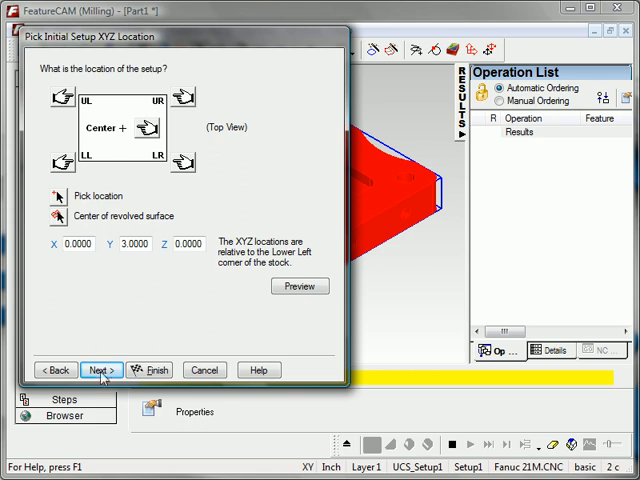
{"action": "left_click", "coordinate": [97, 367]}
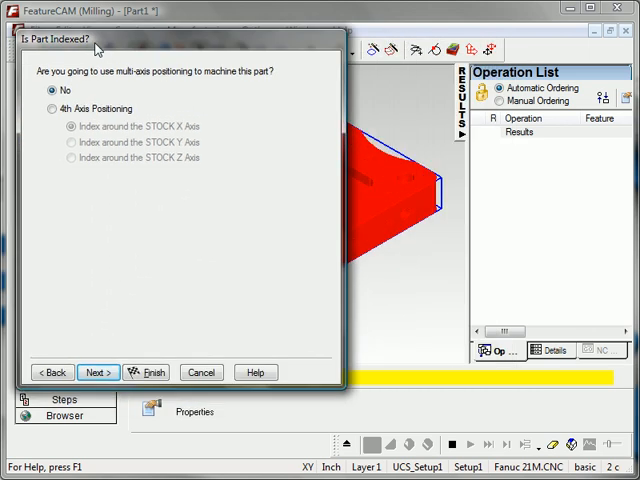
- Leave the part unindexed and finish the import using Inventor hole information
{"action": "left_click", "coordinate": [94, 371]}
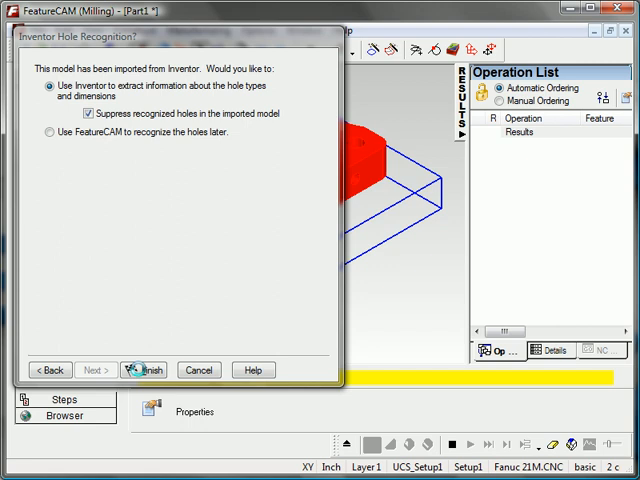
{"action": "left_click", "coordinate": [146, 368]}
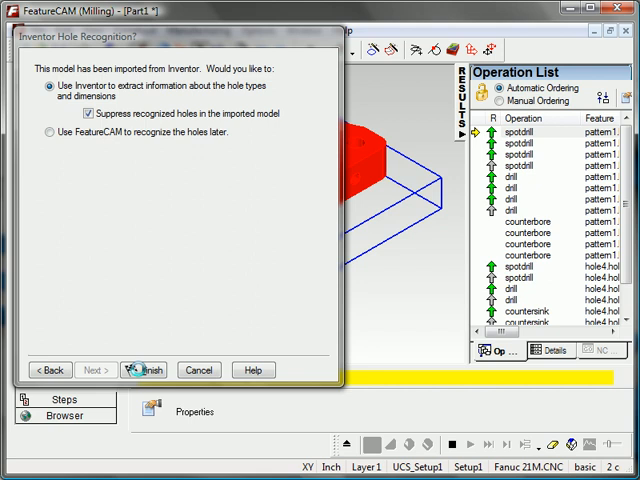
{"action": "left_click", "coordinate": [146, 368]}
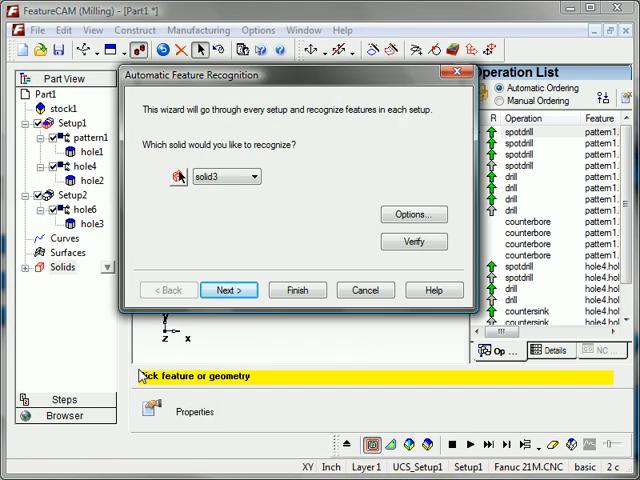
- Move the Automatic Feature Recognition wizard aside and close it
{"action": "left_click_drag", "start_coordinate": [220, 75], "coordinate": [360, 95]}
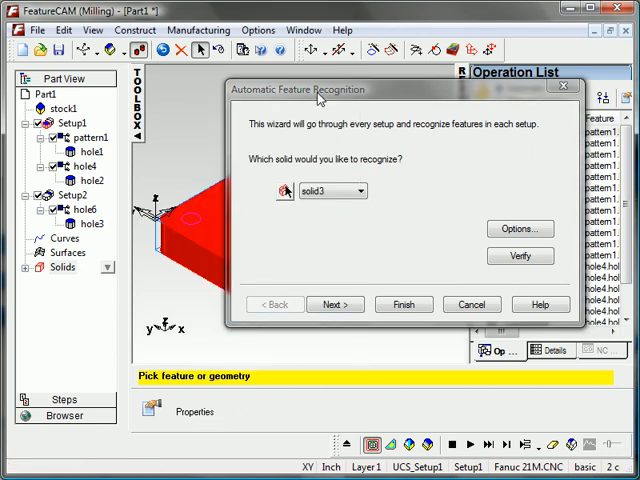
{"action": "left_click", "coordinate": [403, 304]}
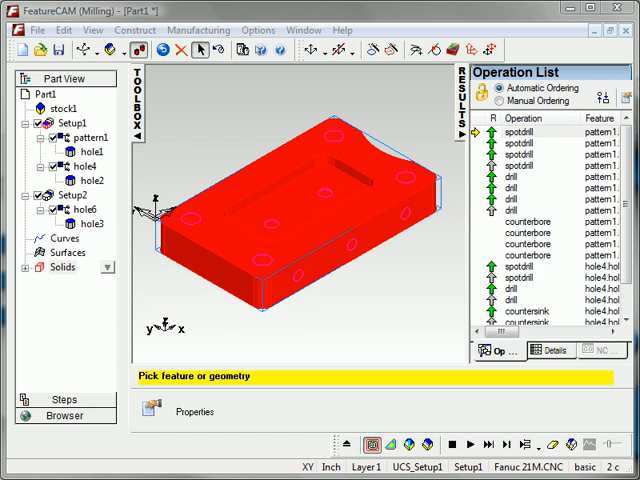
{"action": "mouse_move", "coordinate": [290, 275]}
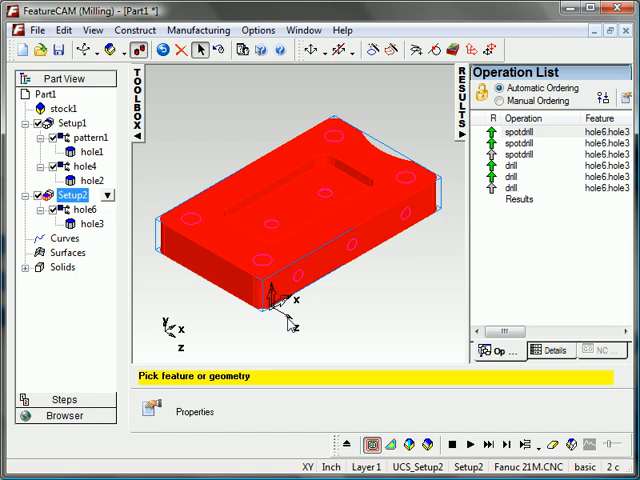
{"action": "mouse_move", "coordinate": [396, 270]}
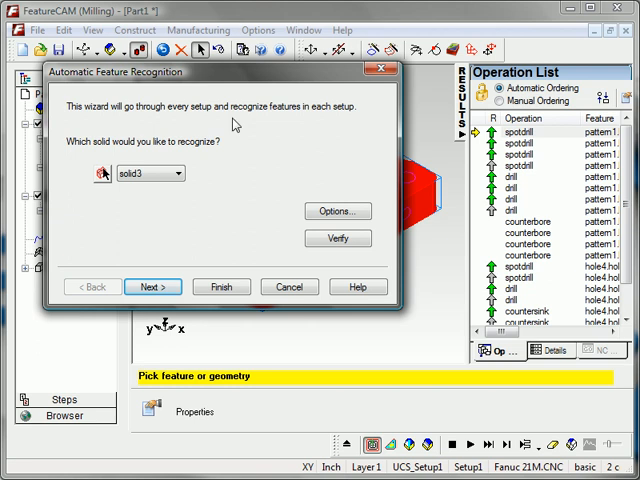
- Run feature recognition on Setup1 only with default options, accepting all features
{"action": "left_click", "coordinate": [336, 211]}
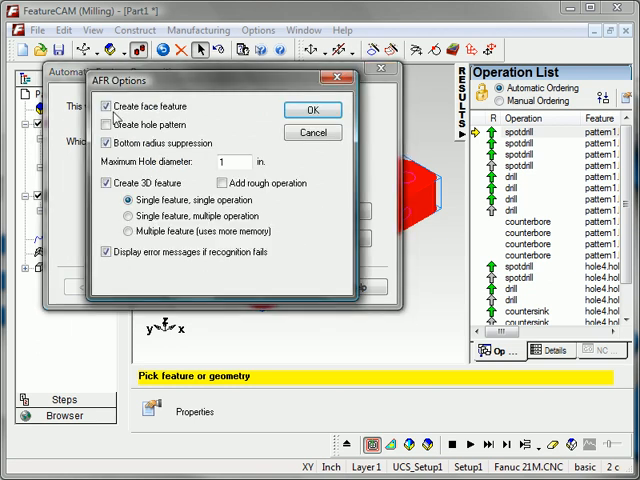
{"action": "left_click", "coordinate": [109, 109]}
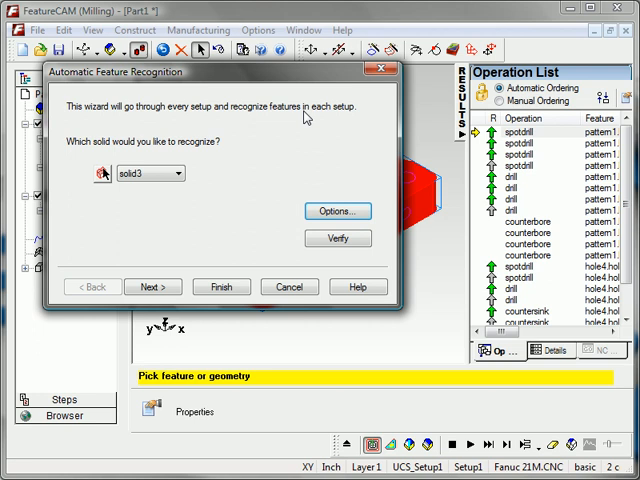
{"action": "left_click", "coordinate": [152, 287]}
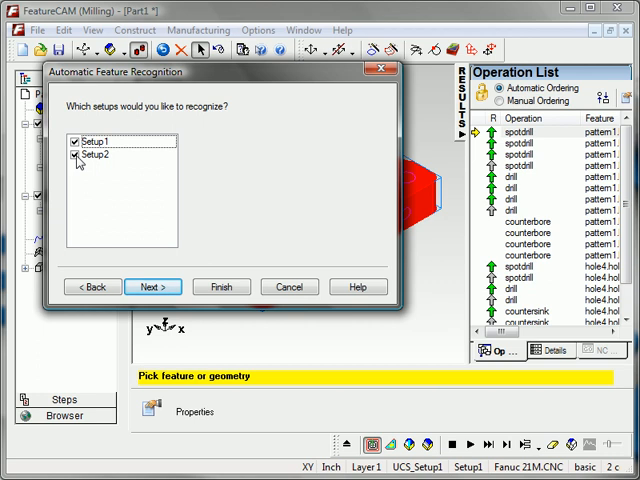
{"action": "left_click", "coordinate": [72, 159]}
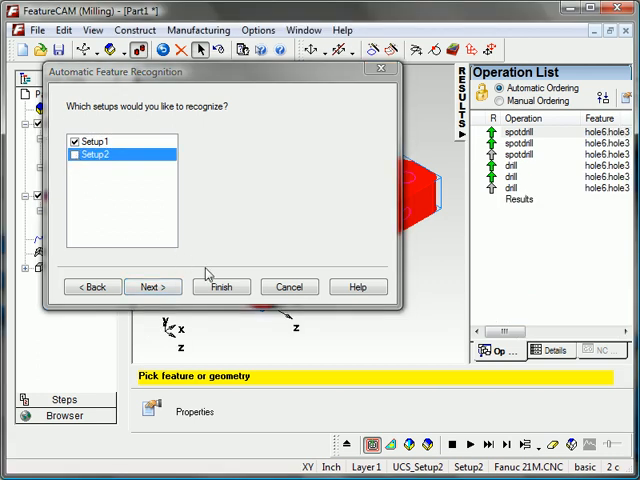
{"action": "left_click", "coordinate": [221, 287]}
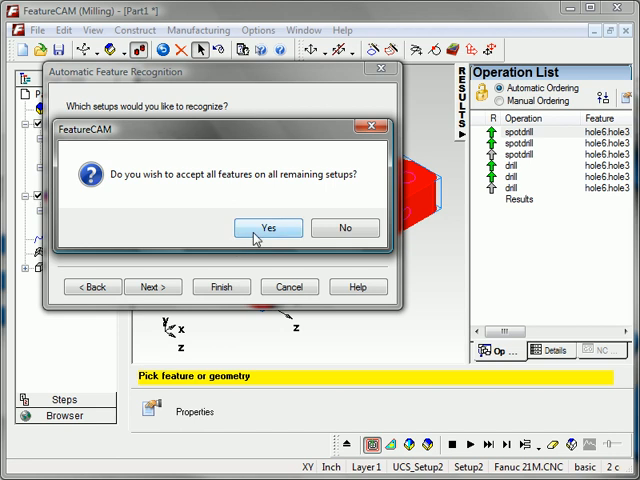
{"action": "left_click", "coordinate": [267, 227]}
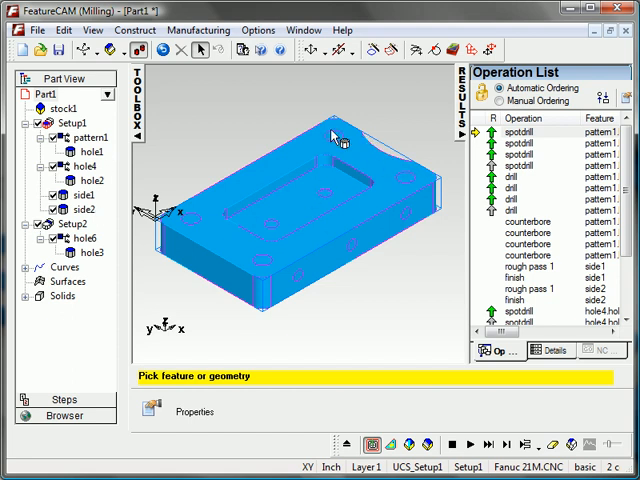
{"action": "mouse_move", "coordinate": [221, 313]}
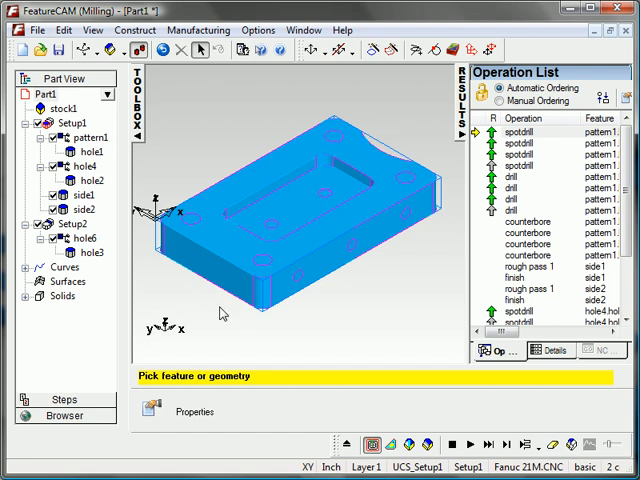
- Run and pause a 3D toolpath simulation, then view the Fanuc 21M NC code
{"action": "left_click", "coordinate": [466, 438]}
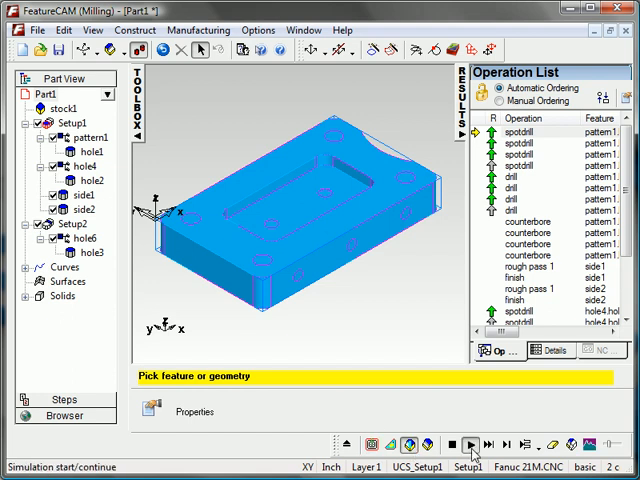
{"action": "left_click", "coordinate": [467, 441]}
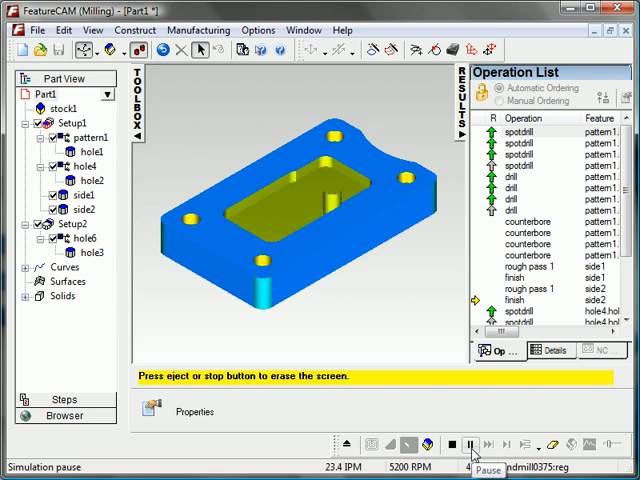
{"action": "left_click", "coordinate": [472, 445]}
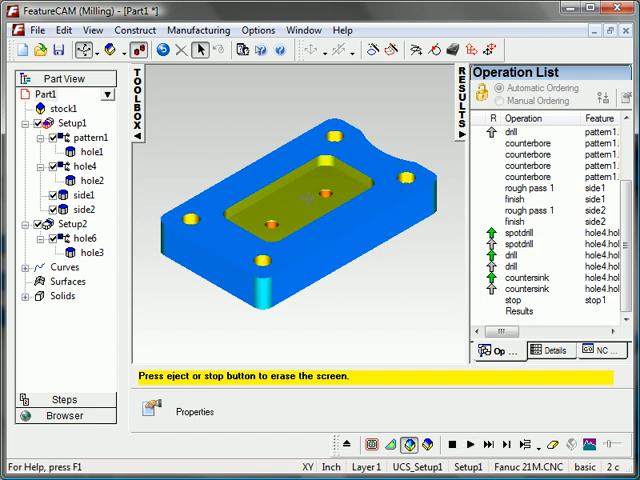
{"action": "left_click", "coordinate": [607, 350]}
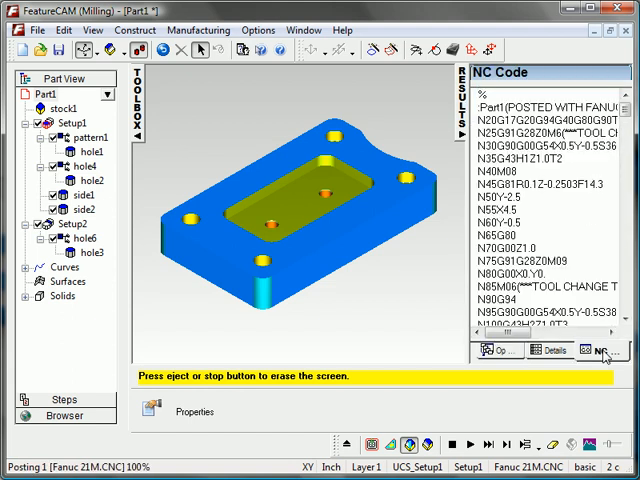